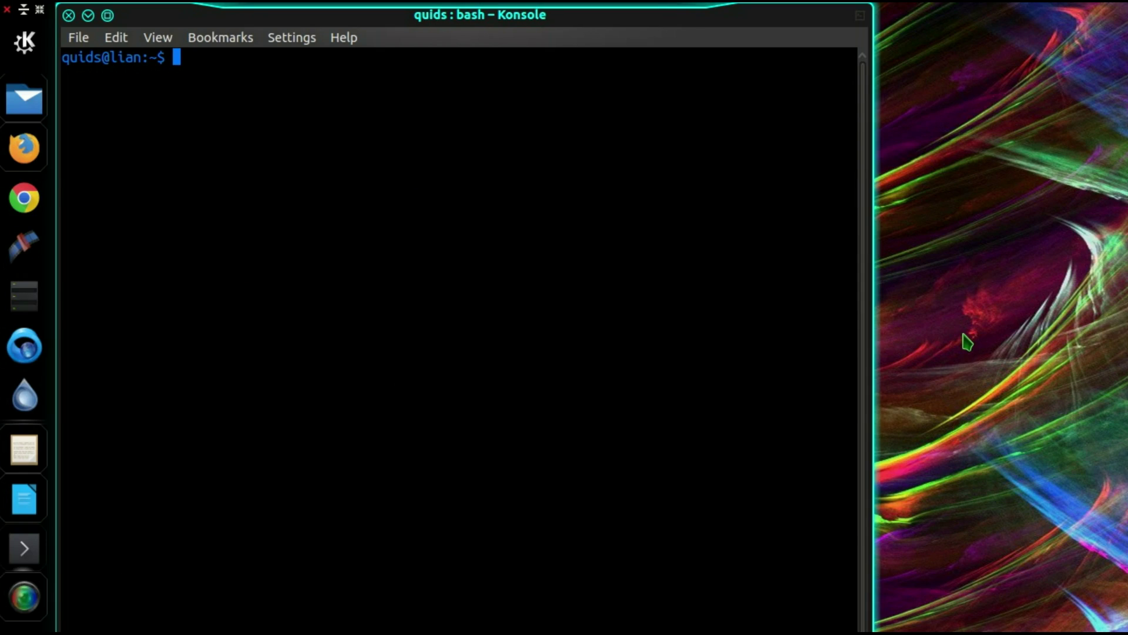
text(nano ~)
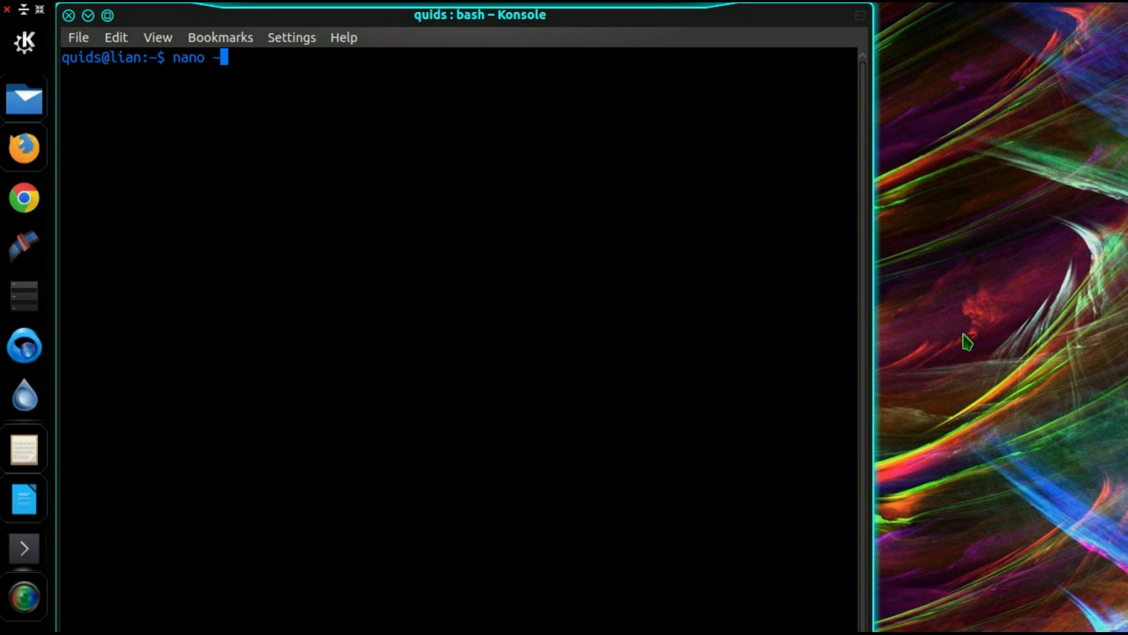
text(/.)
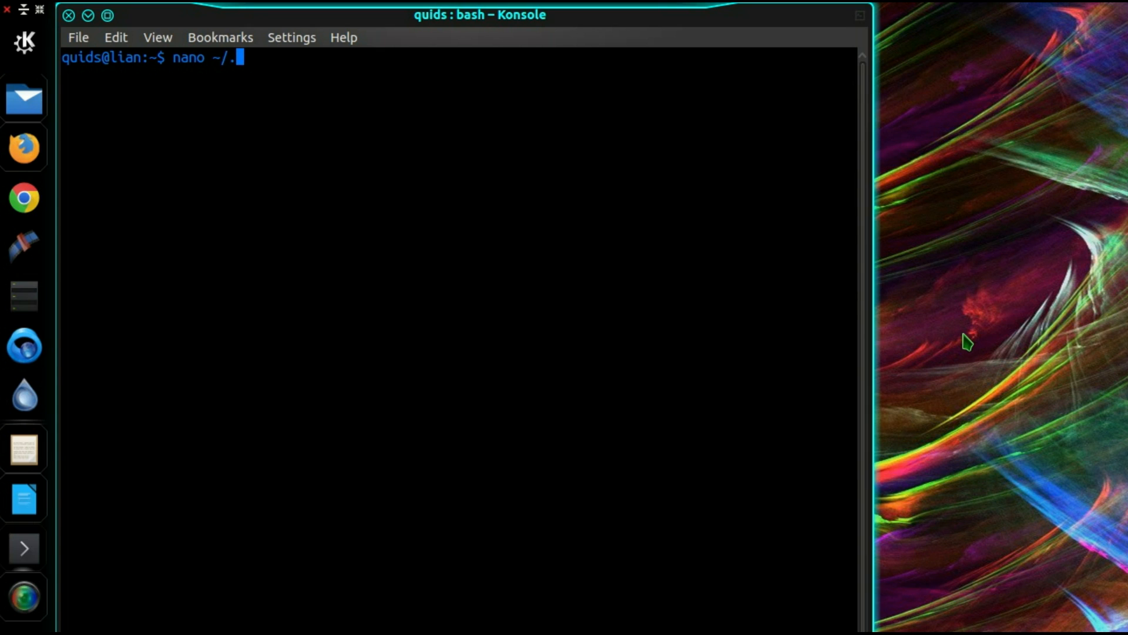
text(bashrc)
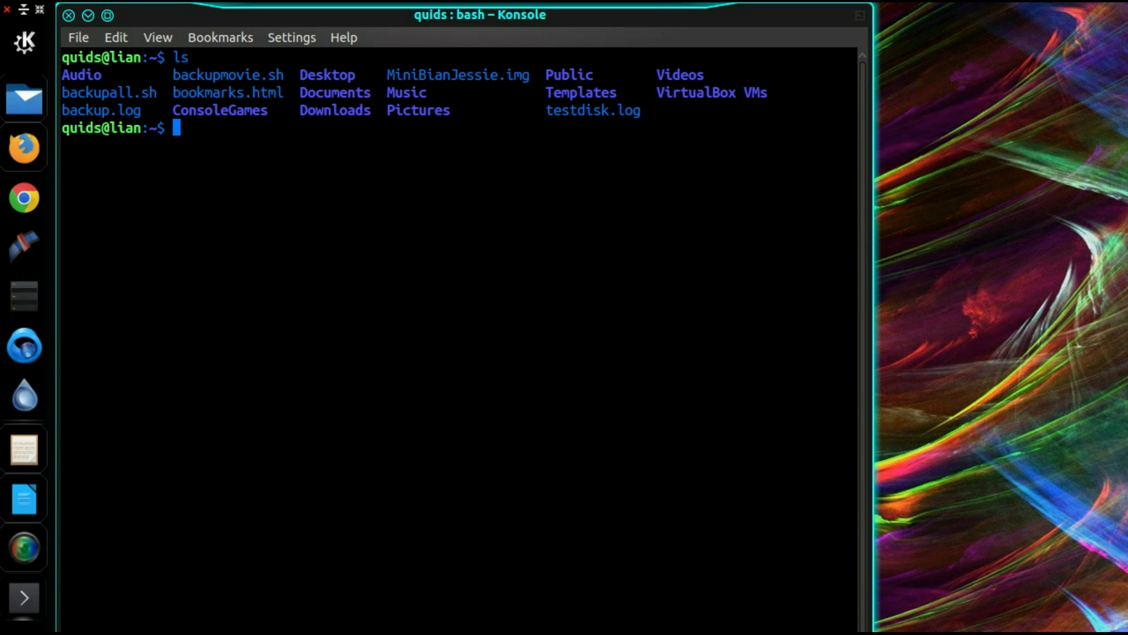
text(ls -lshr)
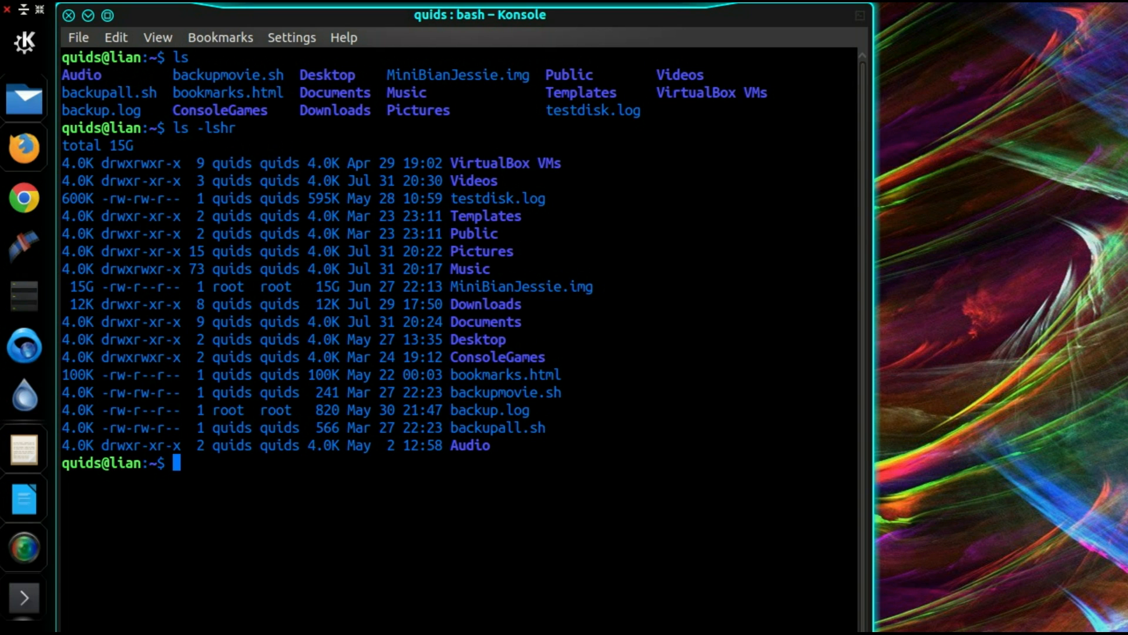